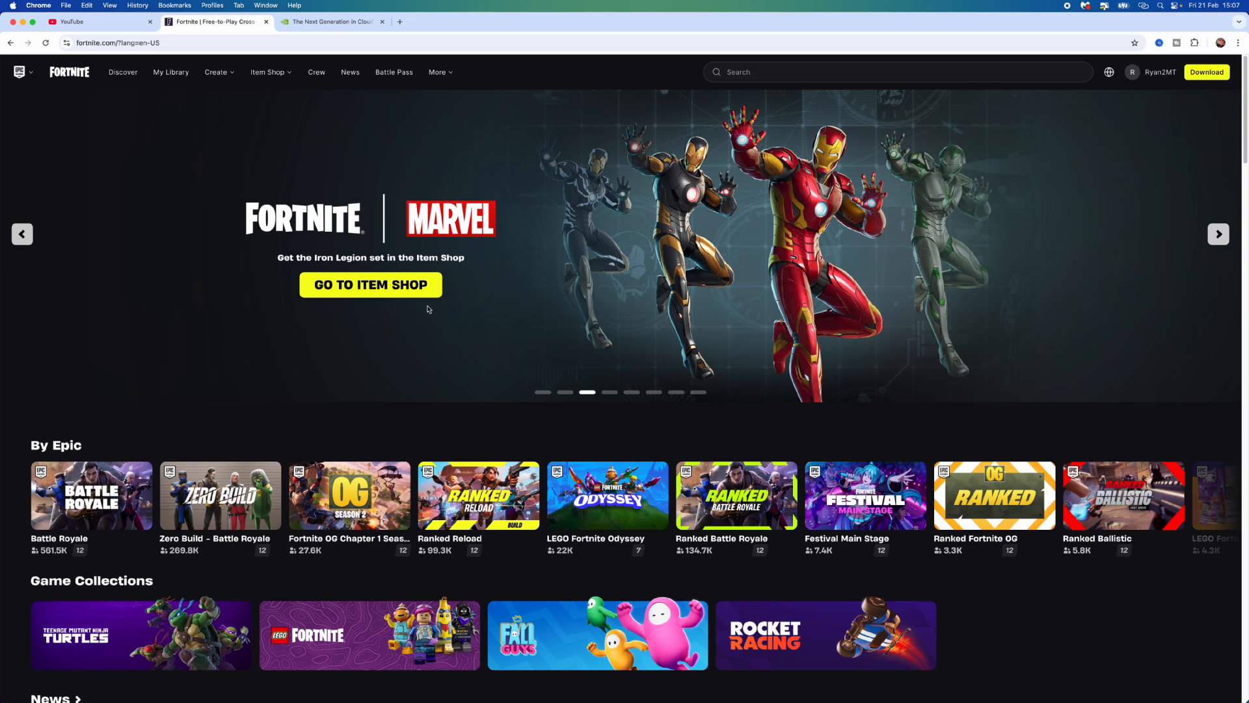
# - Go to the Fortnite download page and scroll to the Play Fortnite streaming options panel
pyautogui.click(1206, 71)
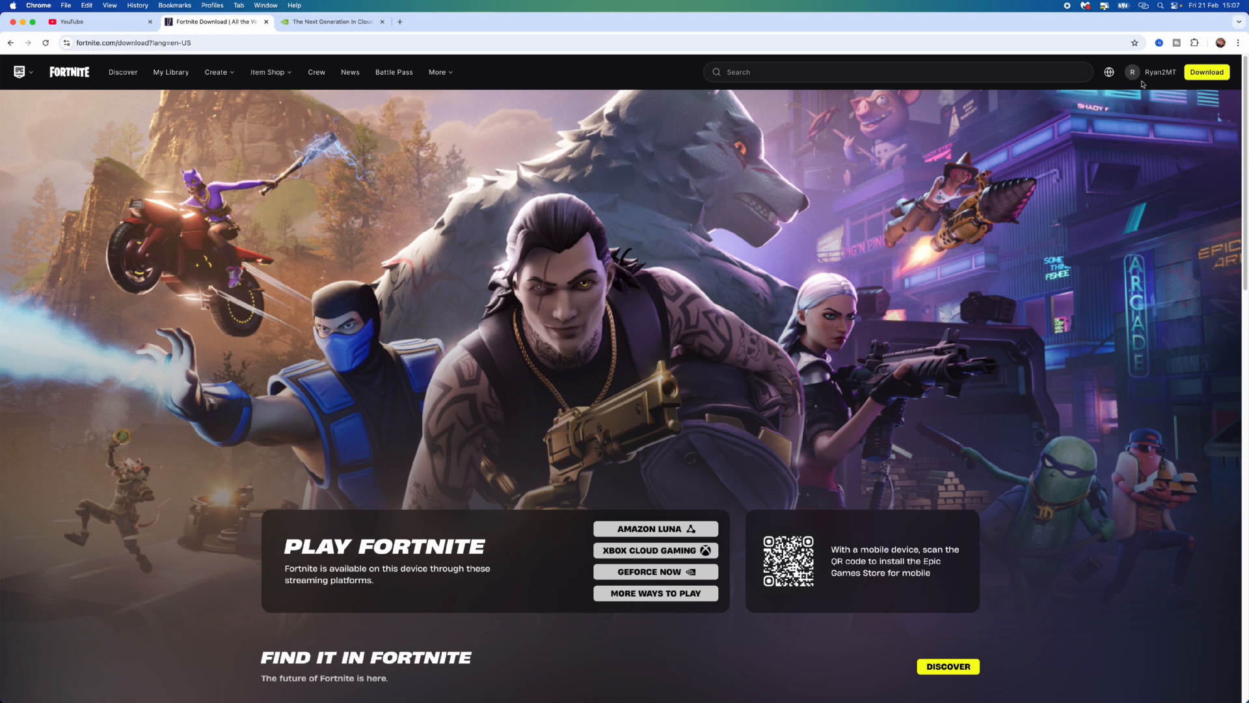
pyautogui.scroll(-3)
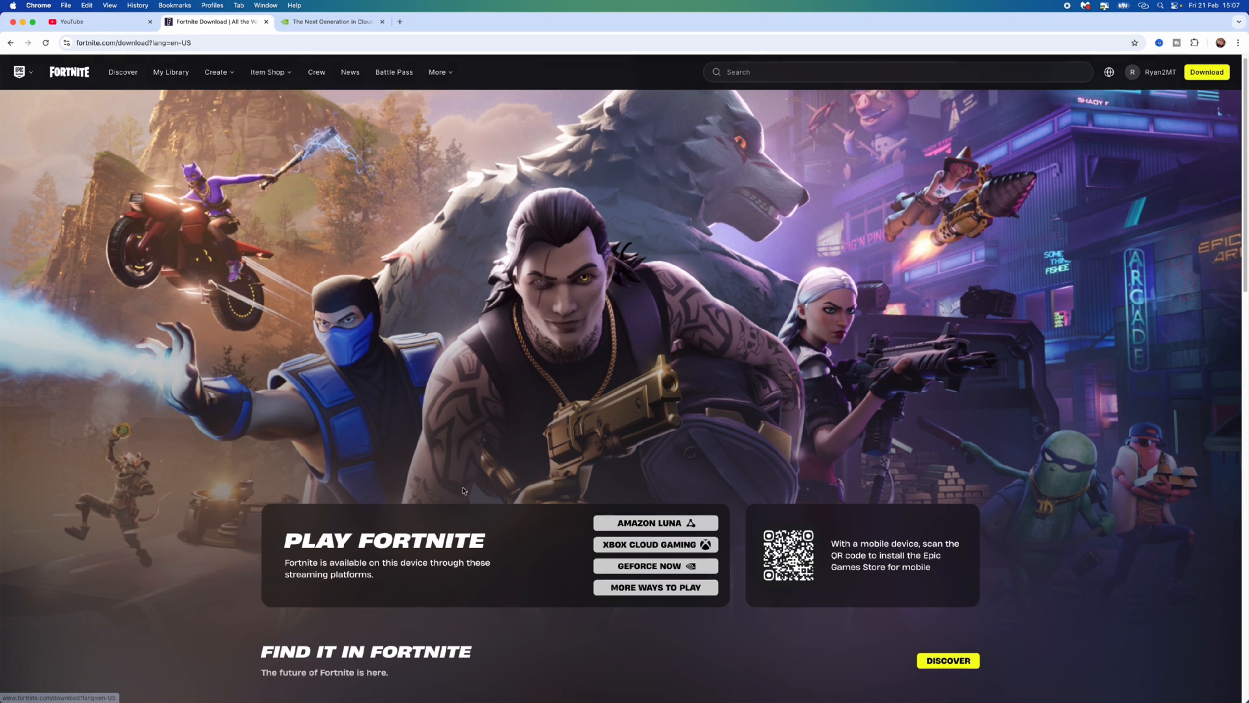
pyautogui.scroll(-3)
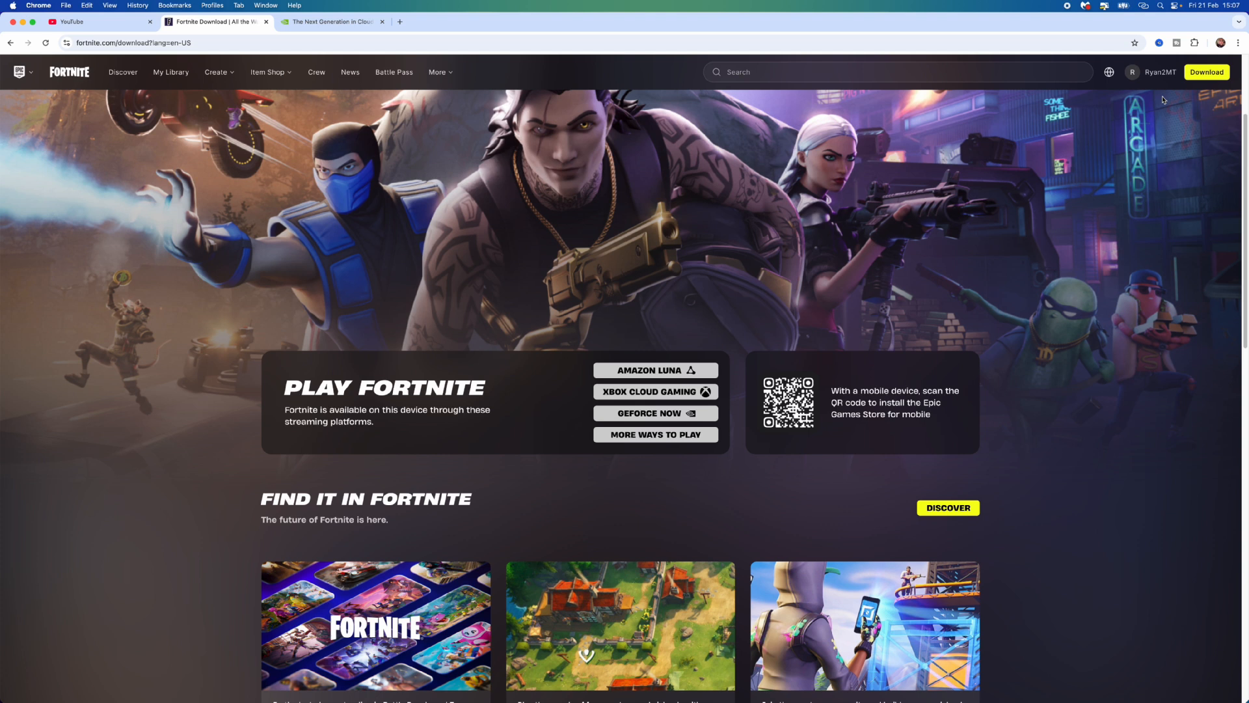
pyautogui.moveTo(818, 440)
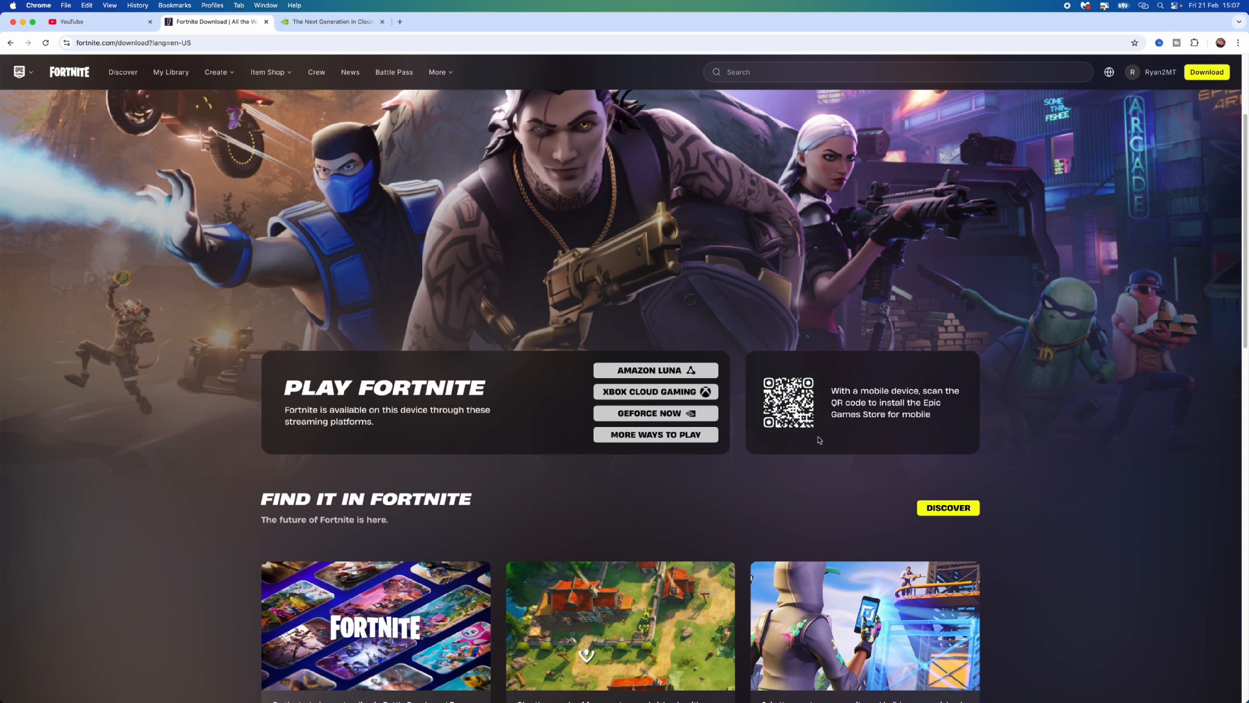
pyautogui.moveTo(357, 220)
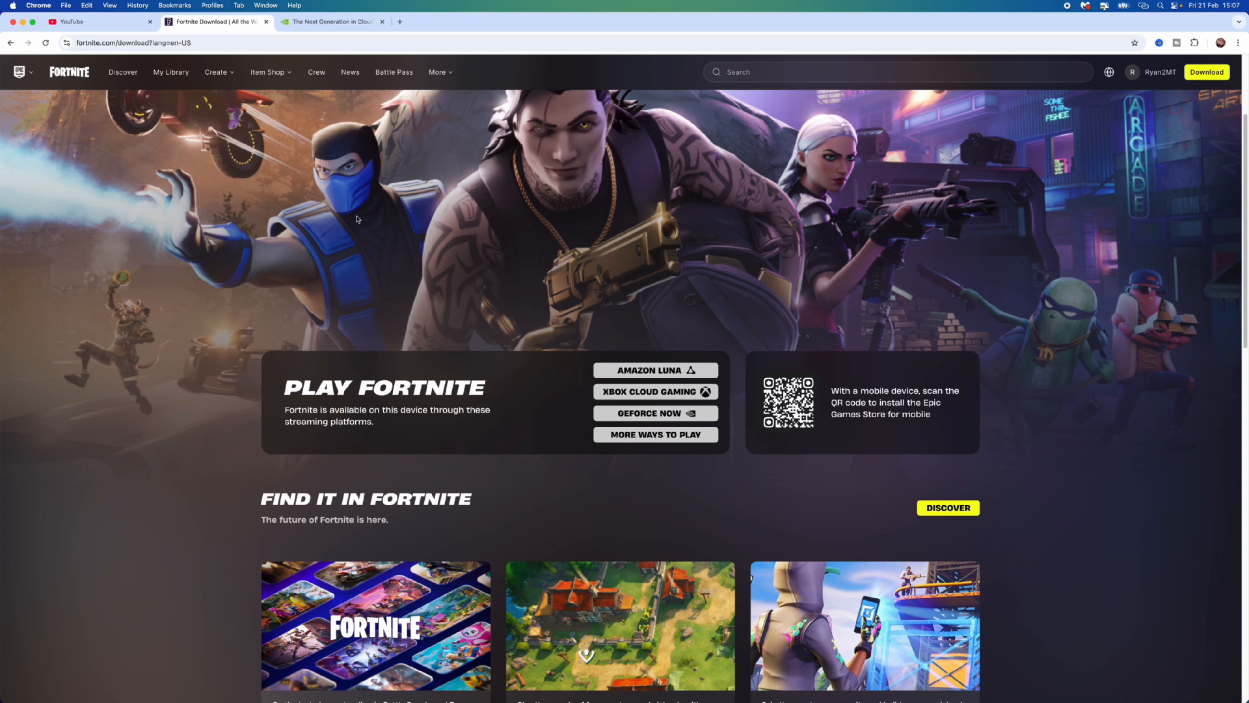
# - From the NVIDIA tab, reach the GeForce NOW download page and download the Mac app
pyautogui.click(330, 22)
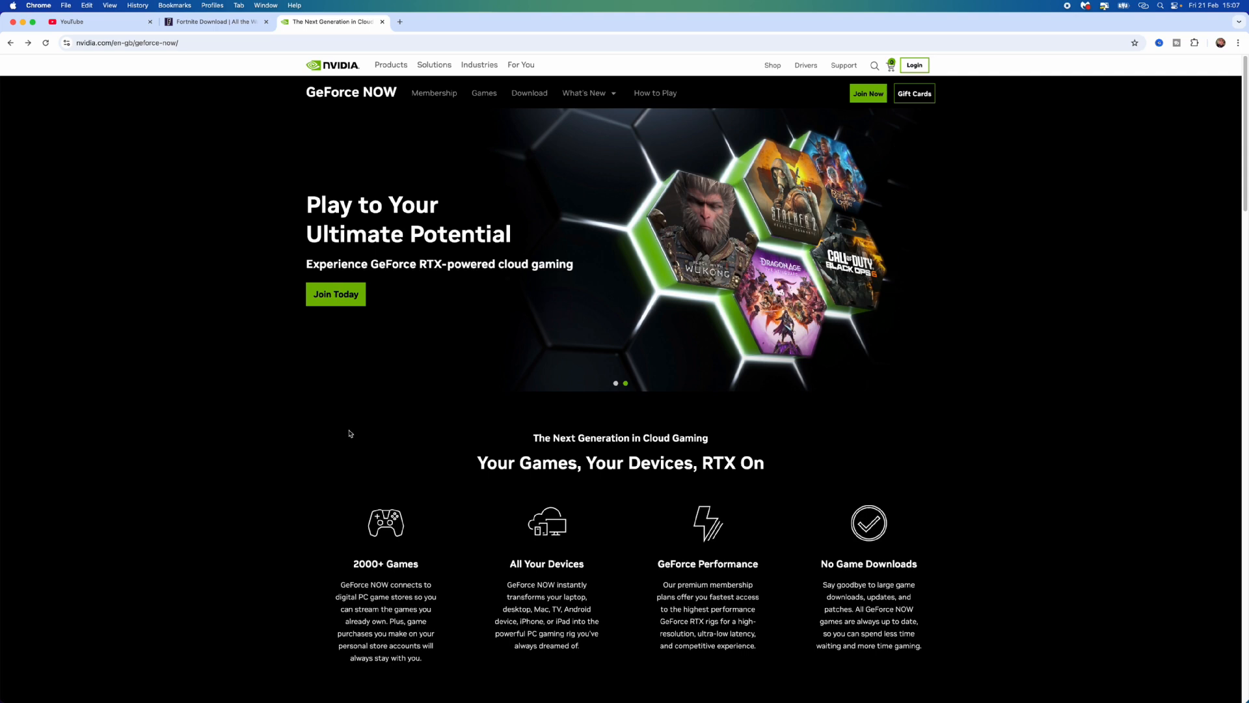
pyautogui.moveTo(459, 164)
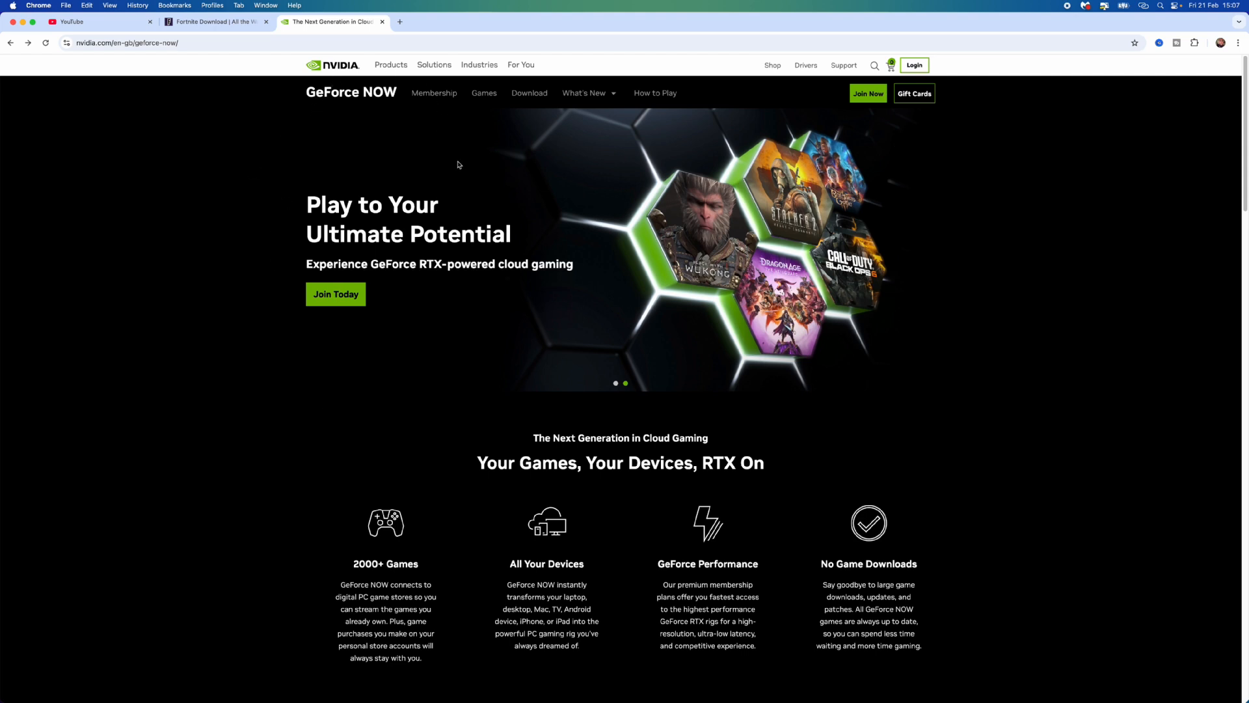
pyautogui.moveTo(530, 93)
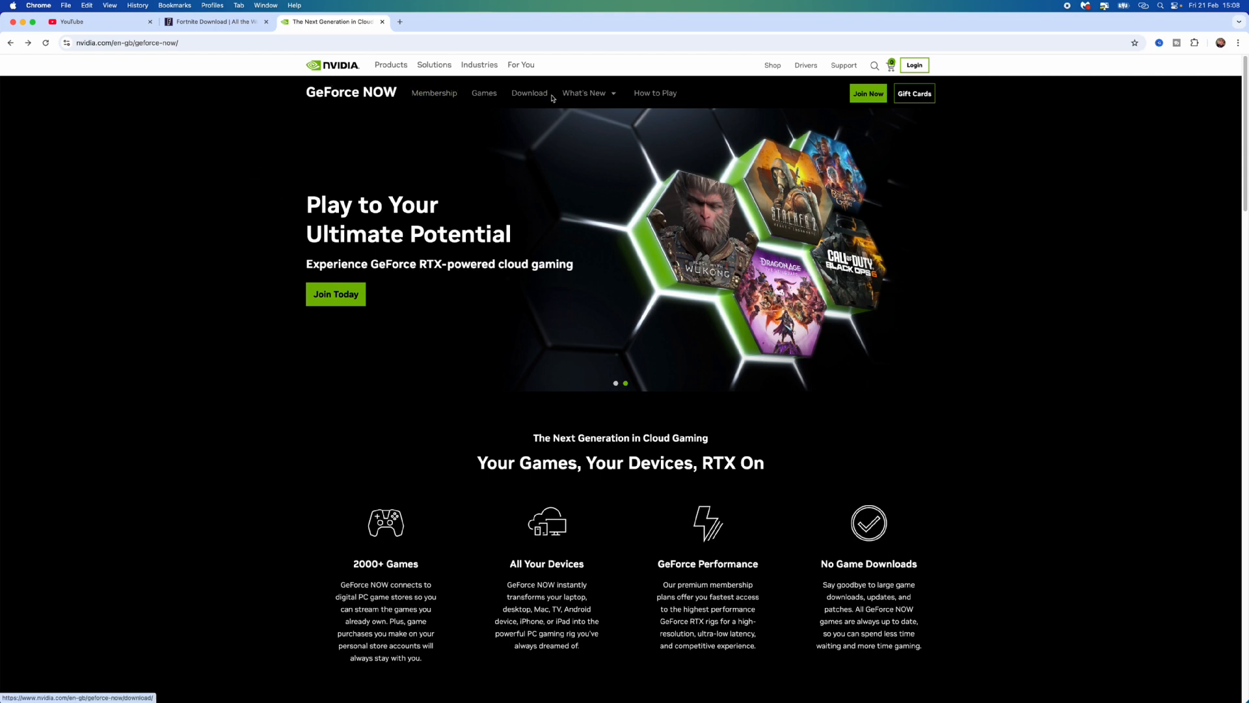
pyautogui.click(529, 93)
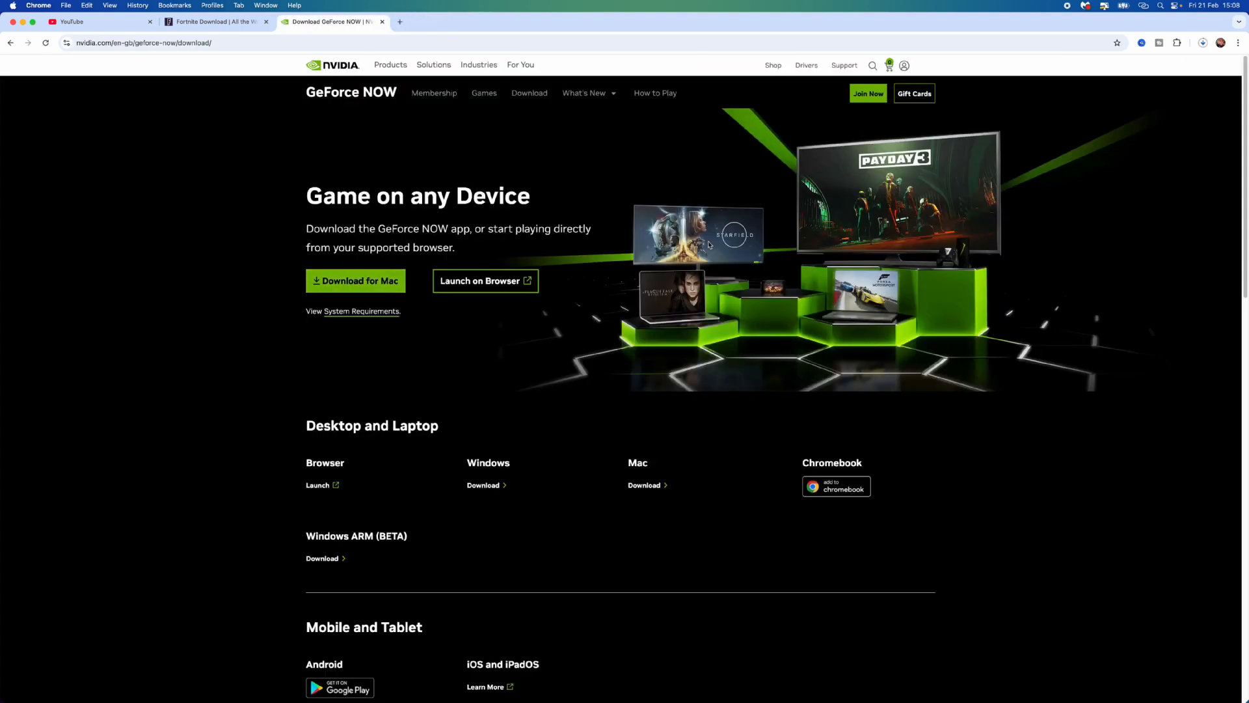
pyautogui.click(1204, 43)
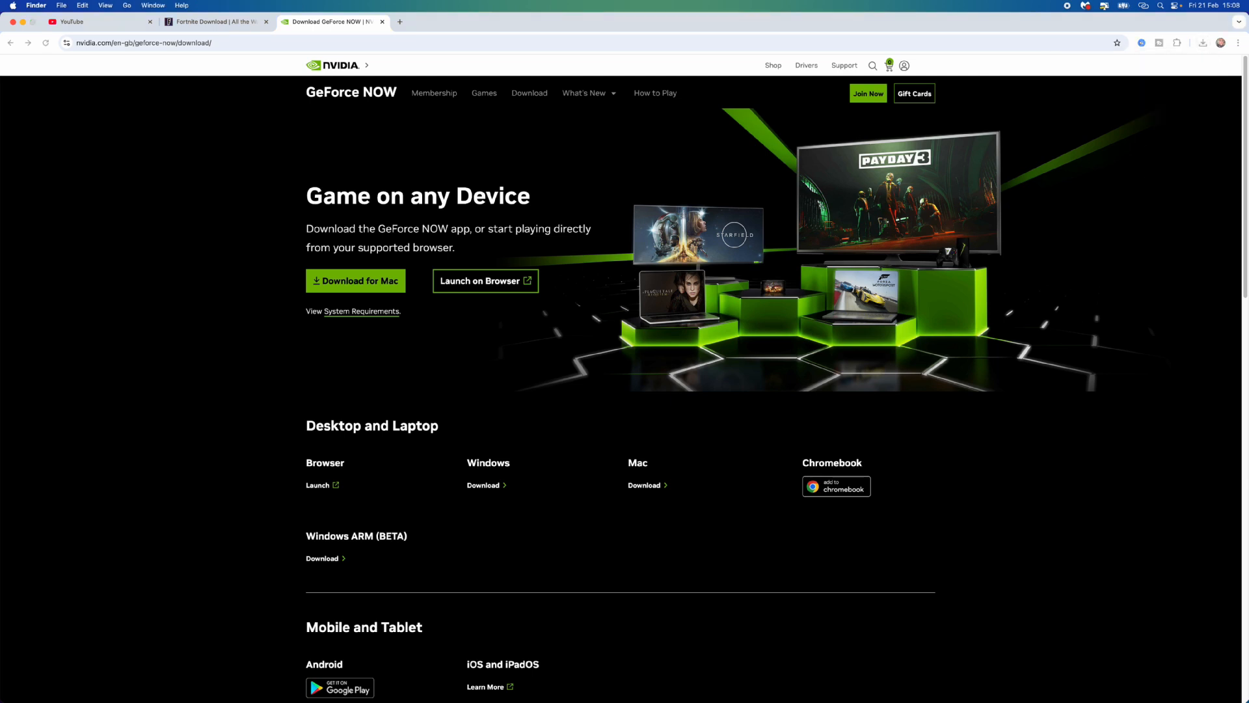
# - Drag NVIDIA GeForce NOW from the disk image into Applications and launch it
pyautogui.click(355, 280)
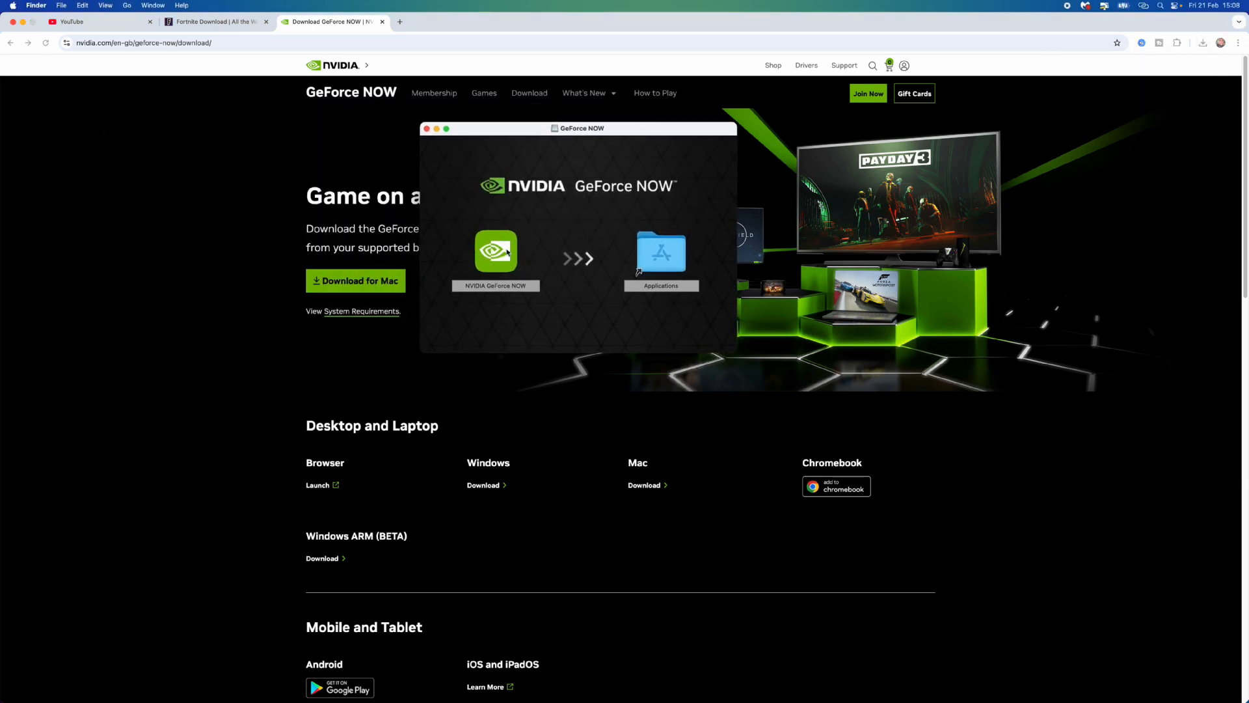
pyautogui.moveTo(496, 251); pyautogui.dragTo(661, 251)
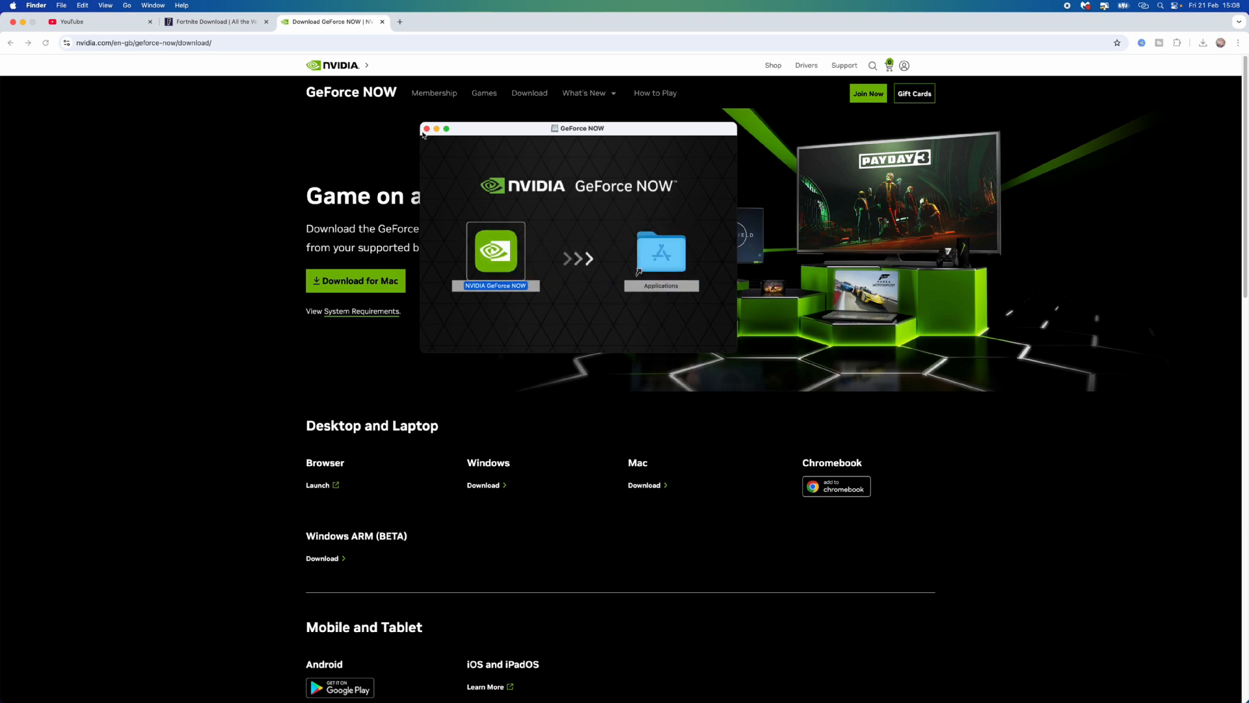
pyautogui.write('quick')
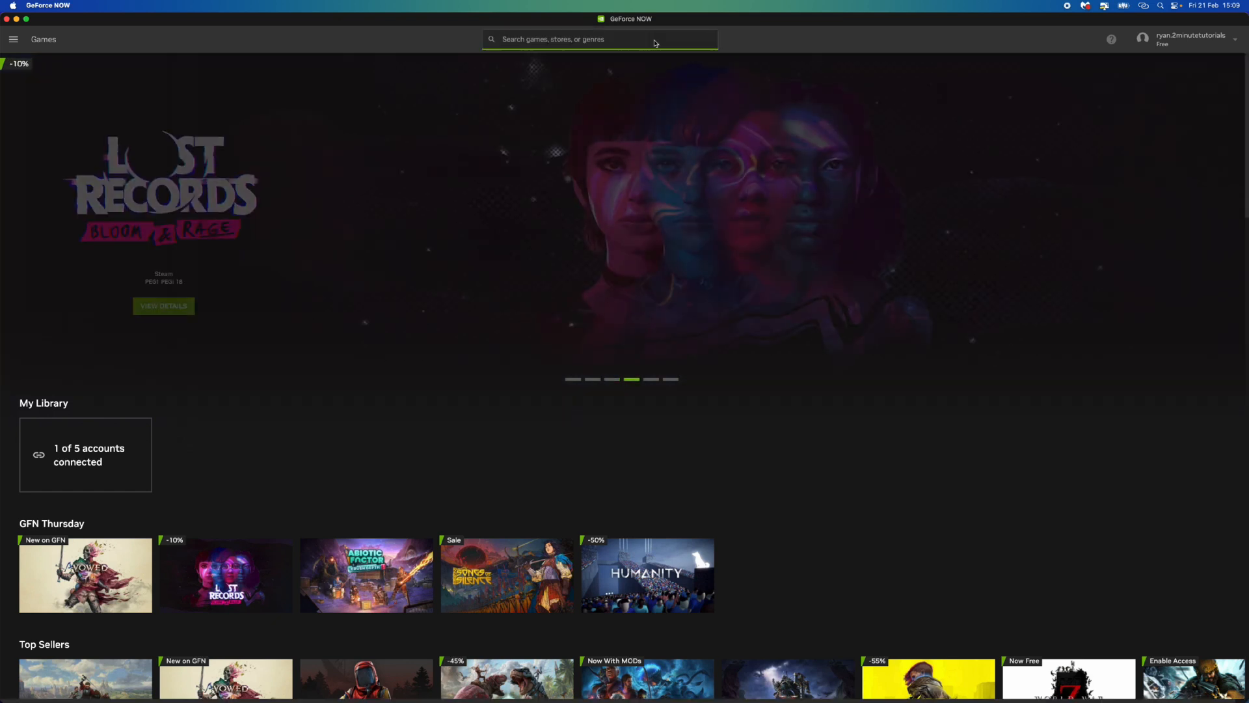
# - Search the GeForce NOW catalogue for 'fortnite', listing the four Fortnite games
pyautogui.write('fortnite')
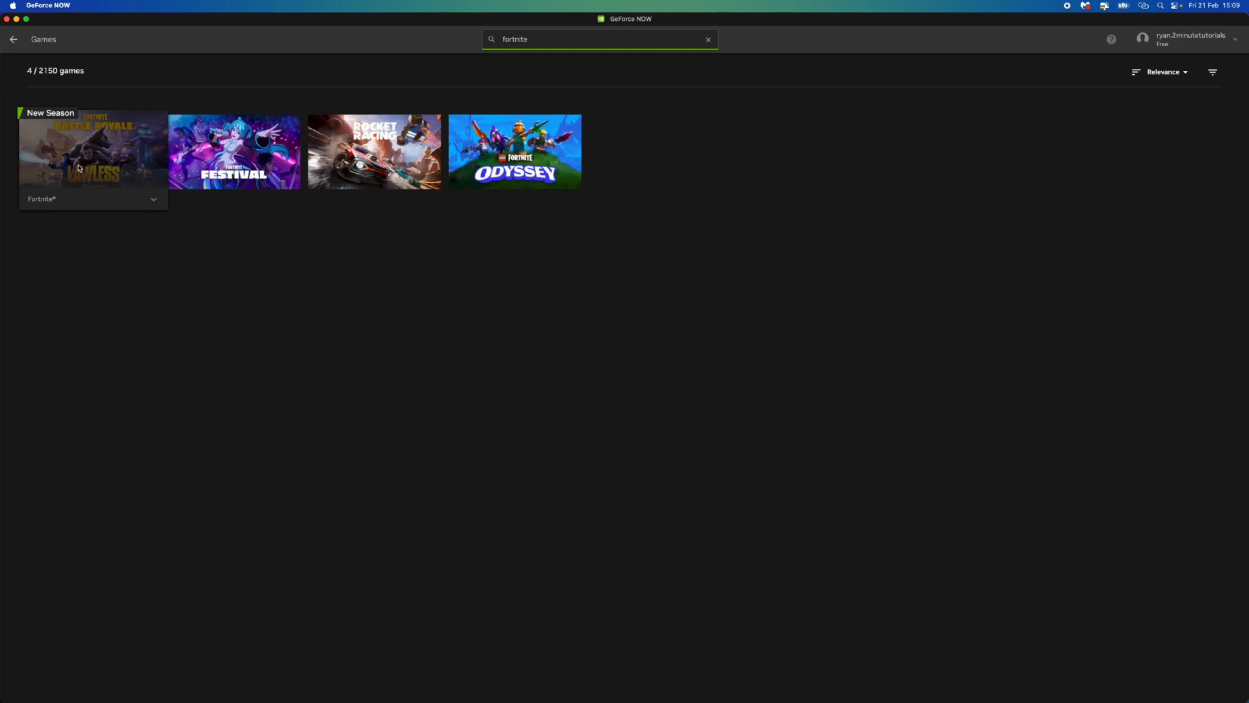
# - Mark Fortnite as owned on the Epic Games Store, confirm with Yes, Continue, and hit Play
pyautogui.click(93, 151)
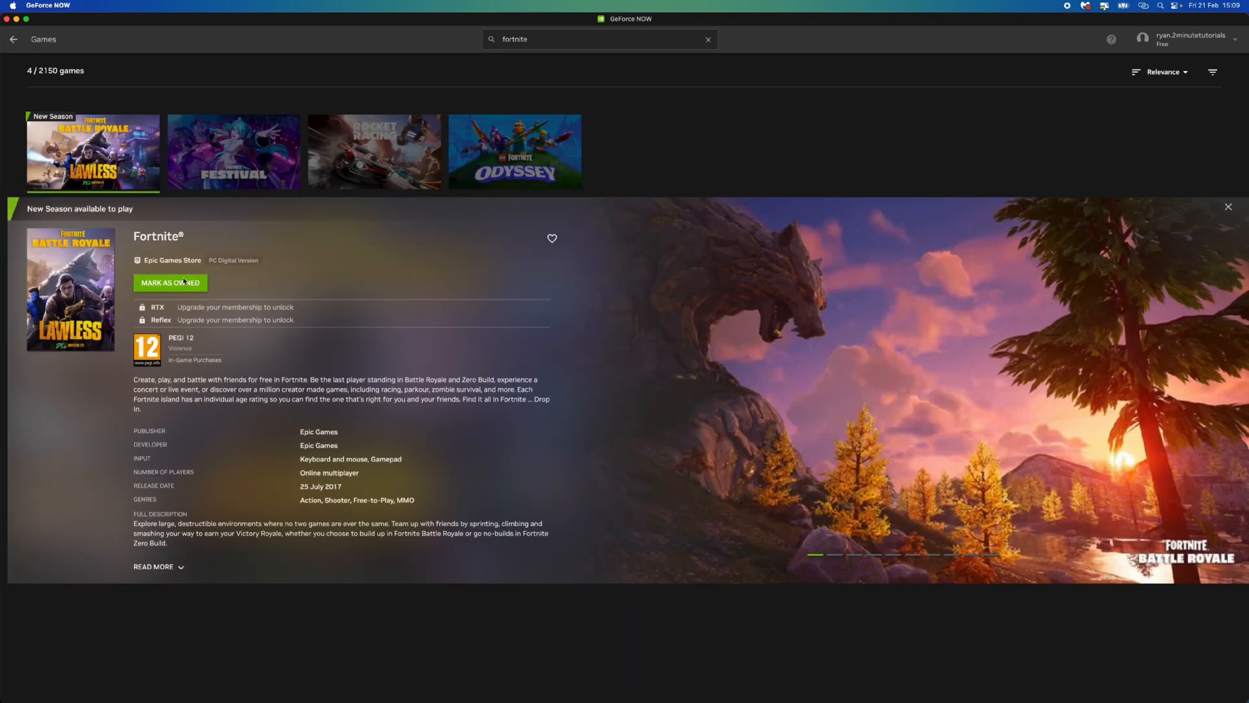
pyautogui.moveTo(171, 283)
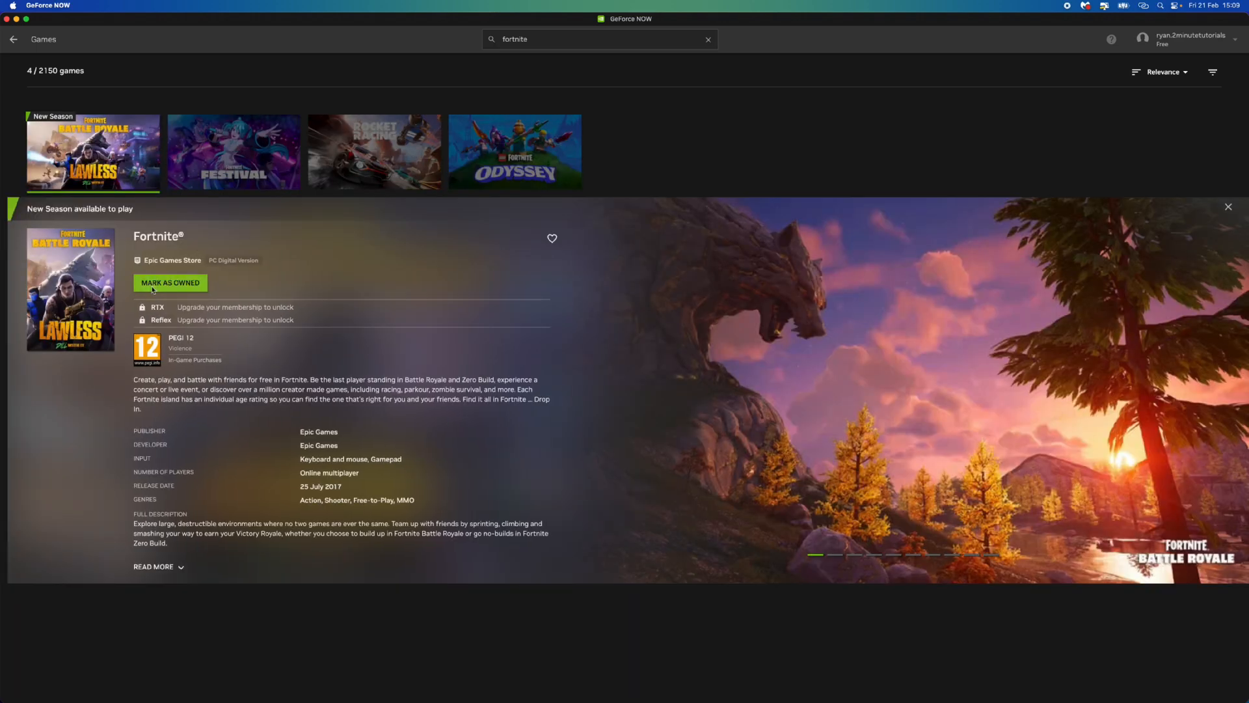
pyautogui.click(171, 281)
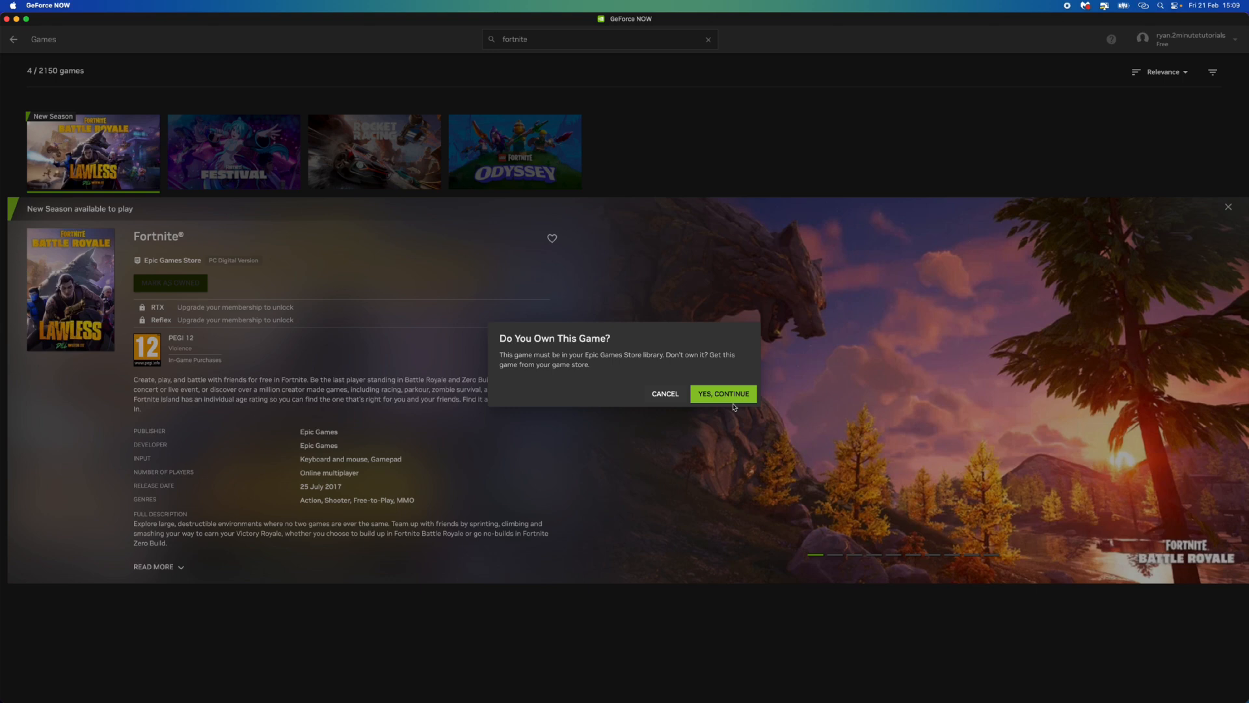
pyautogui.click(722, 393)
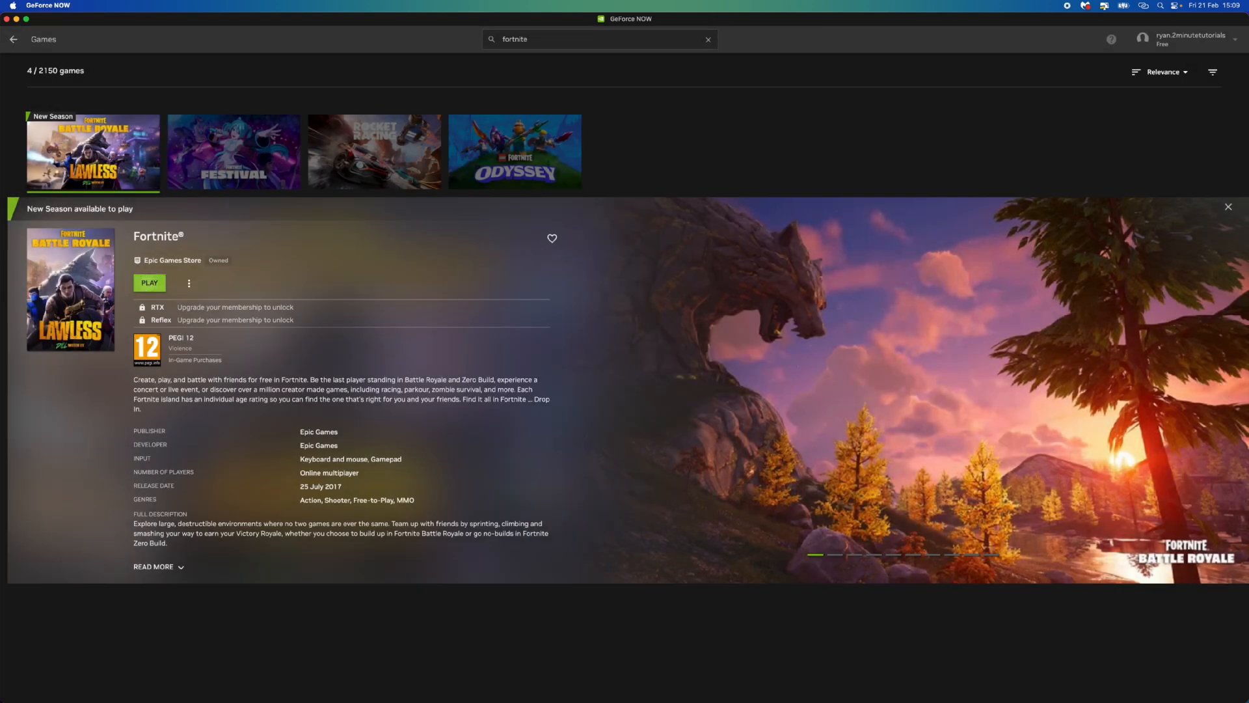
pyautogui.click(150, 283)
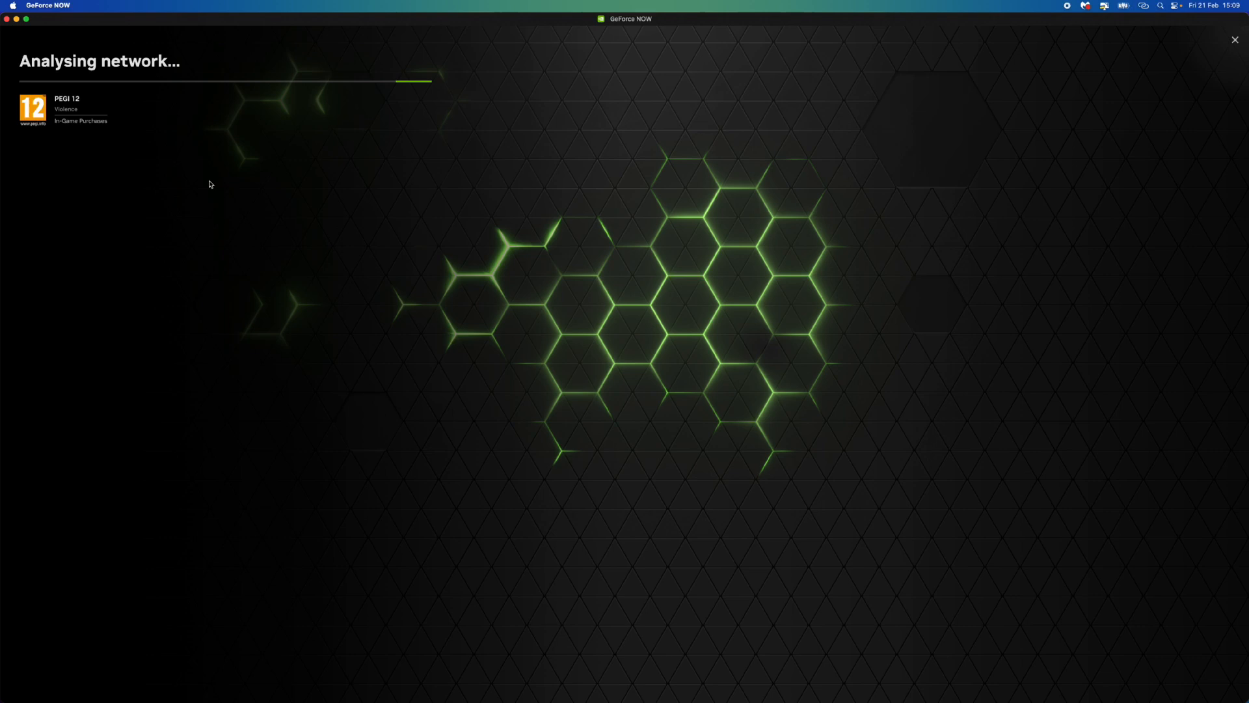